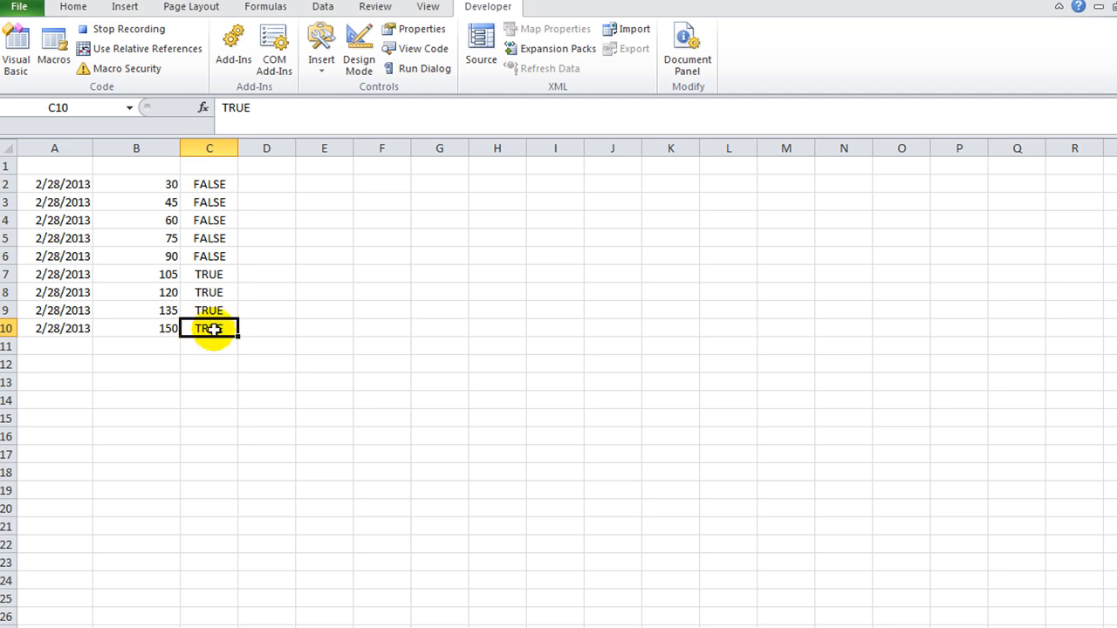
Stop the macro recording from the Developer tab's Code group.
click(129, 28)
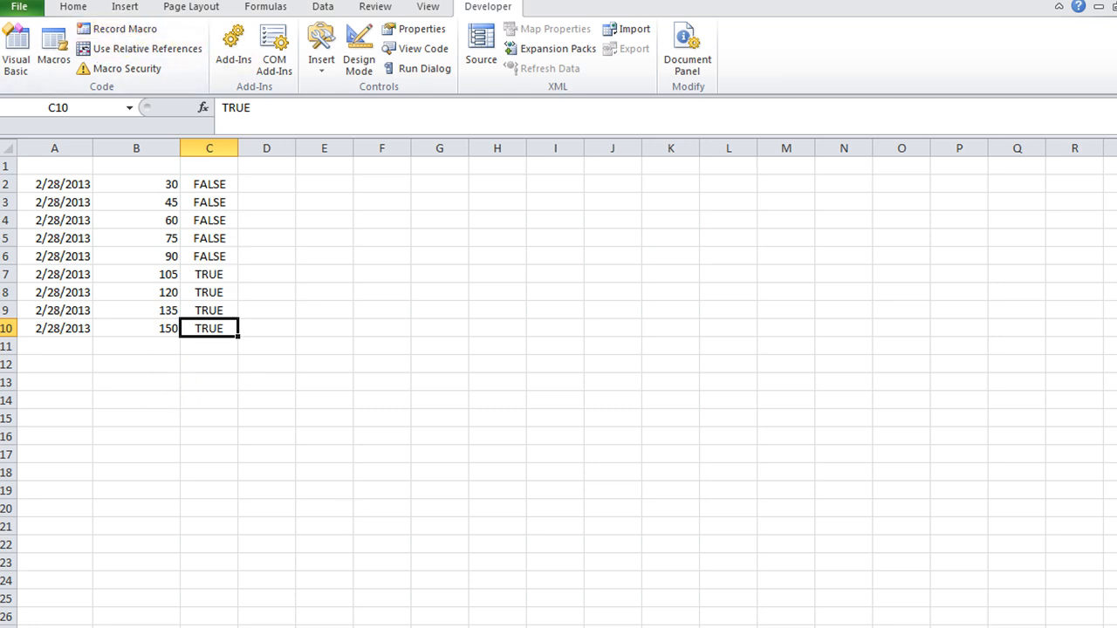